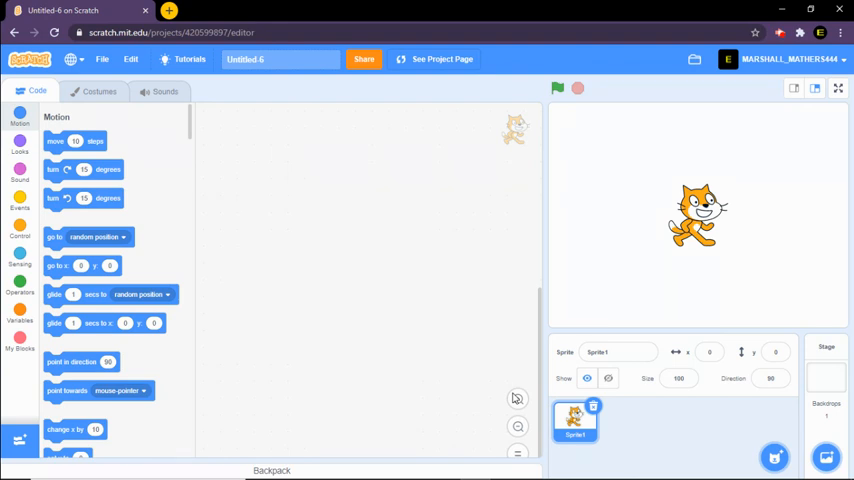
mouse_move(388, 238)
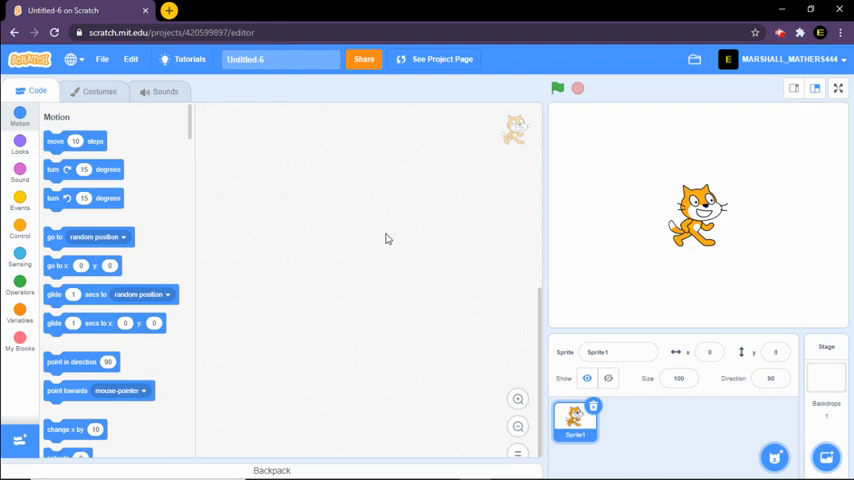
- Start the cat's script with a 'when green flag clicked' hat block from Events
left_click(20, 168)
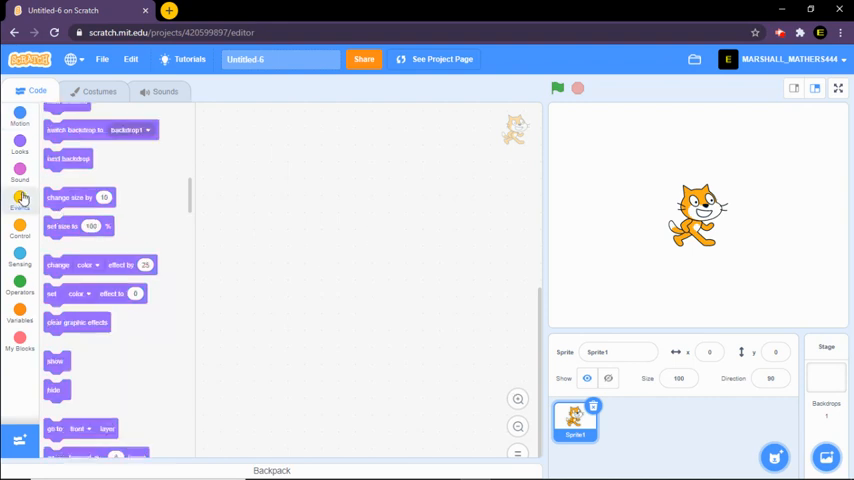
left_click(20, 204)
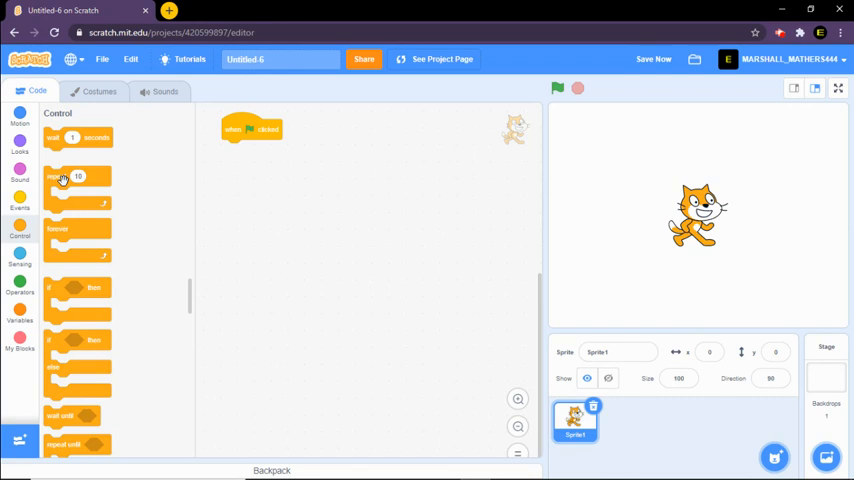
- Attach a repeat 10 loop under the flag block containing a wait of 0.1 seconds
left_click_drag(76, 178, 258, 164)
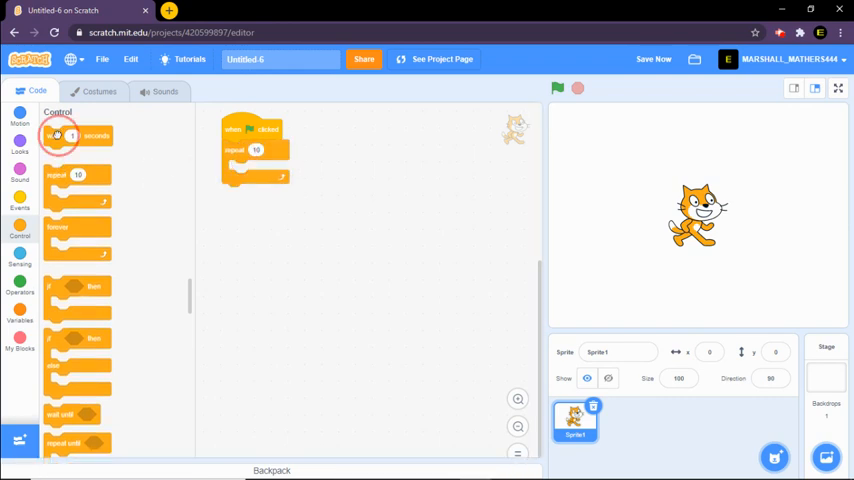
left_click_drag(58, 136, 256, 170)
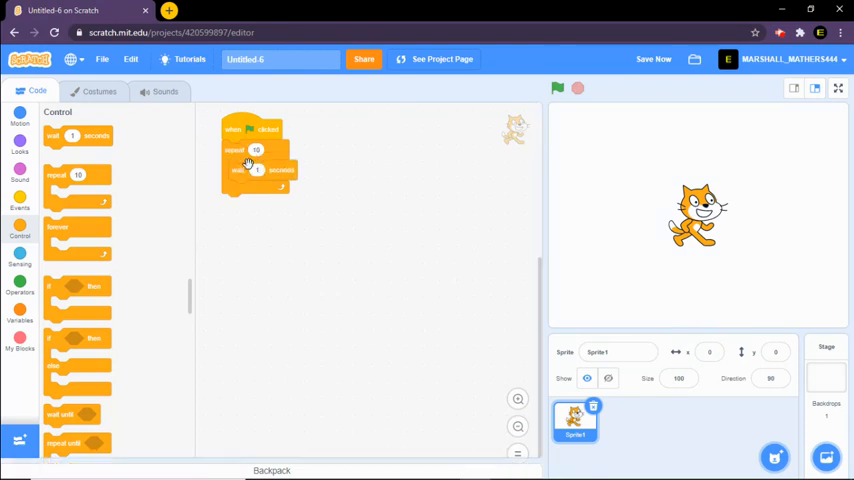
left_click(256, 170)
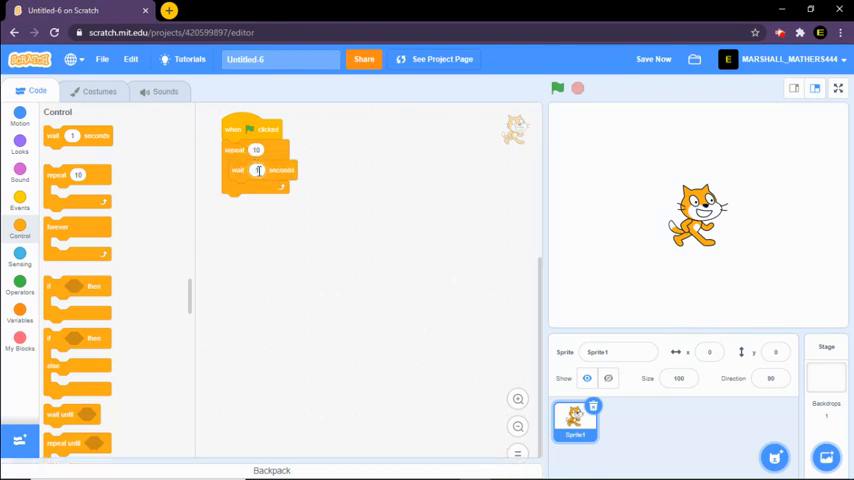
left_click(258, 170)
type("0.1")
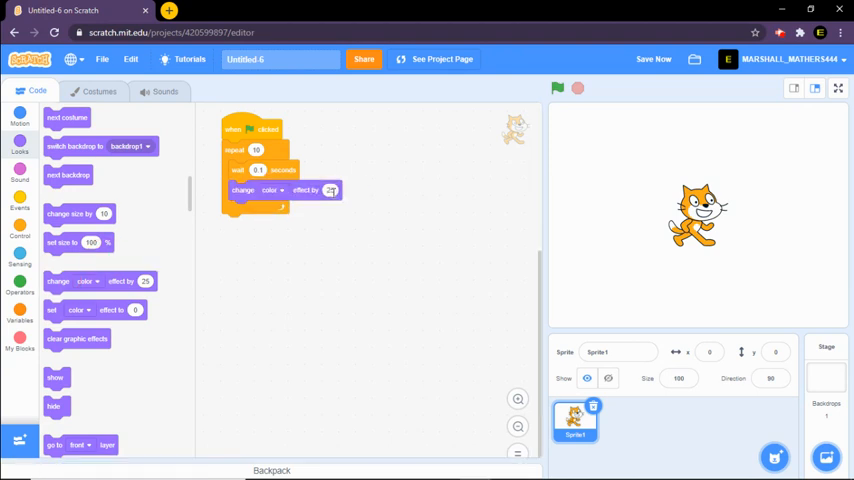
- Set the loop's effect block to change the ghost effect by 10 each pass
left_click(332, 190)
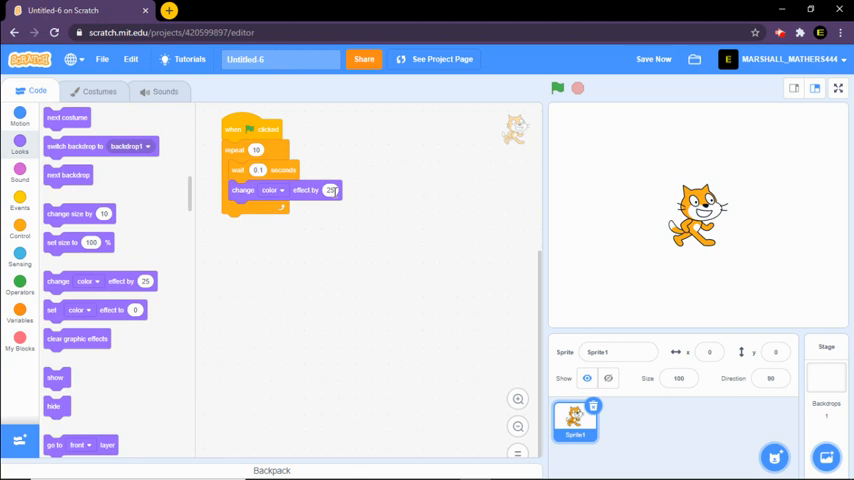
left_click(332, 190)
type("10")
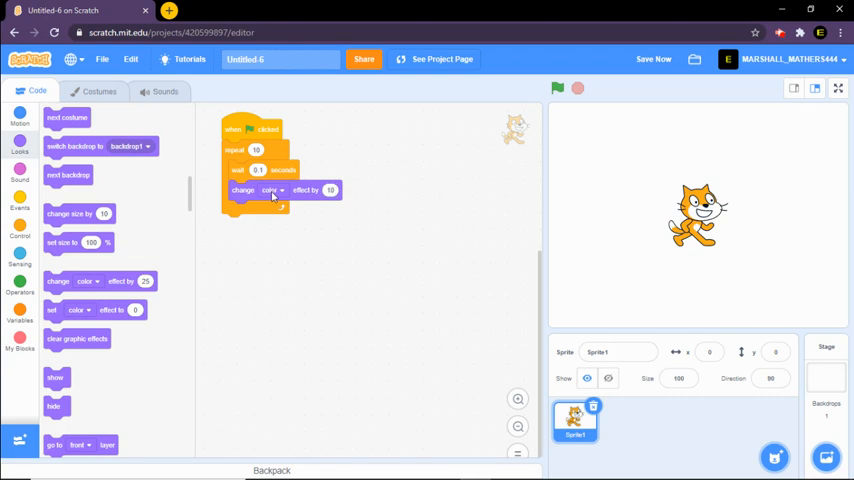
left_click(272, 190)
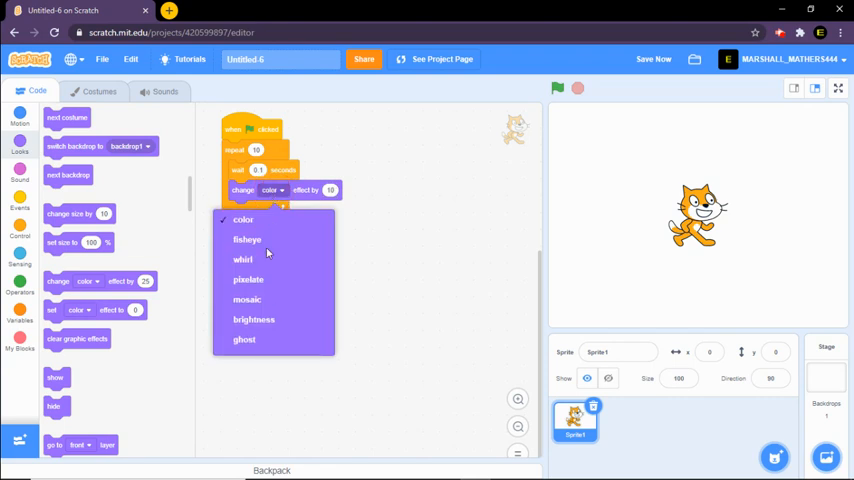
left_click(244, 340)
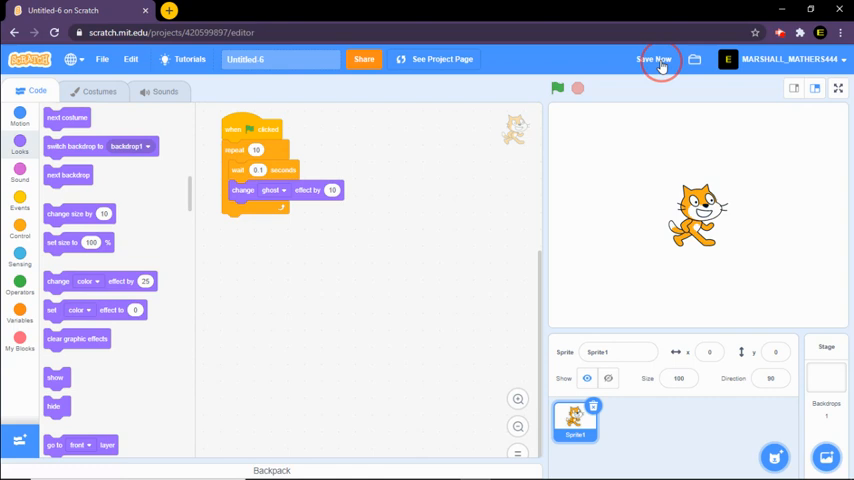
- Save the fading-cat project and switch the stage to full screen
left_click(650, 60)
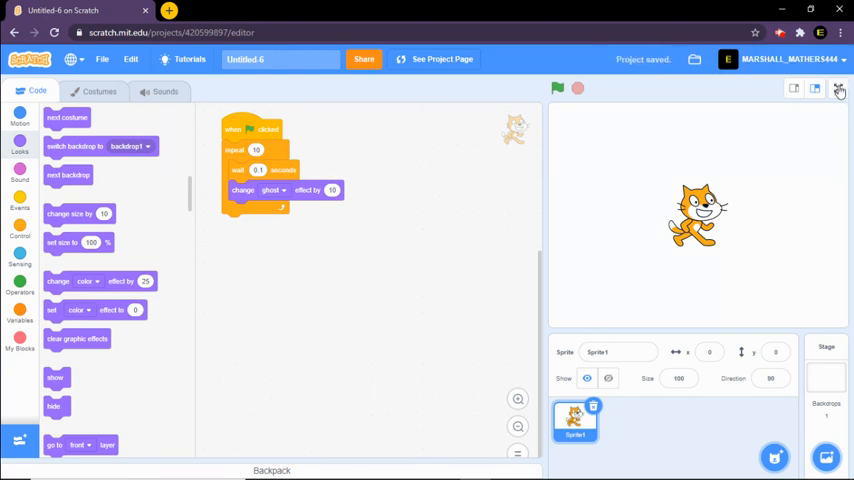
left_click(840, 88)
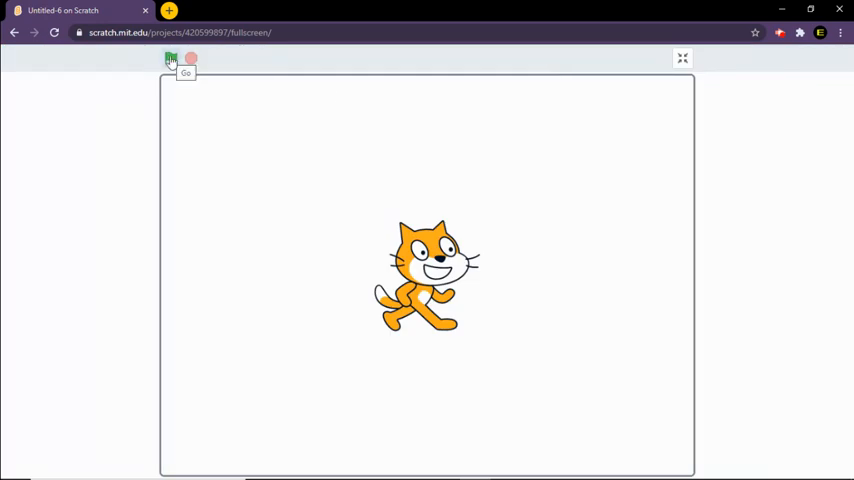
- Run the script with the green flag so the cat fades out, then leave full screen
left_click(170, 58)
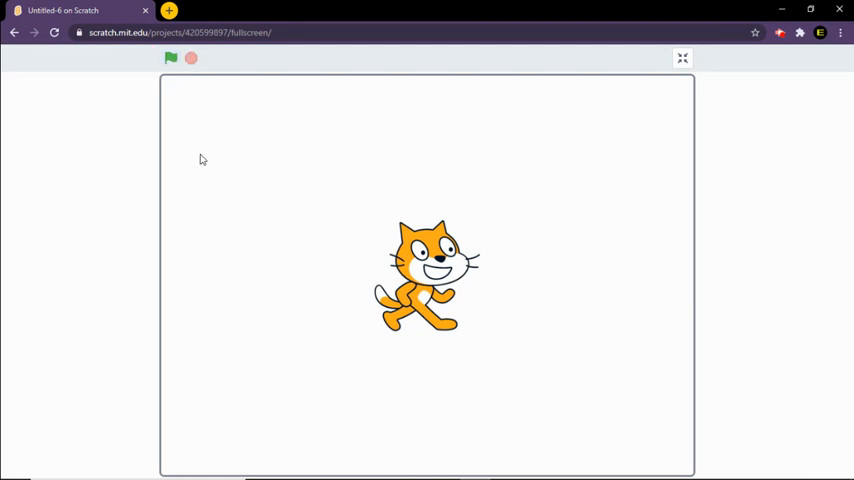
left_click(170, 58)
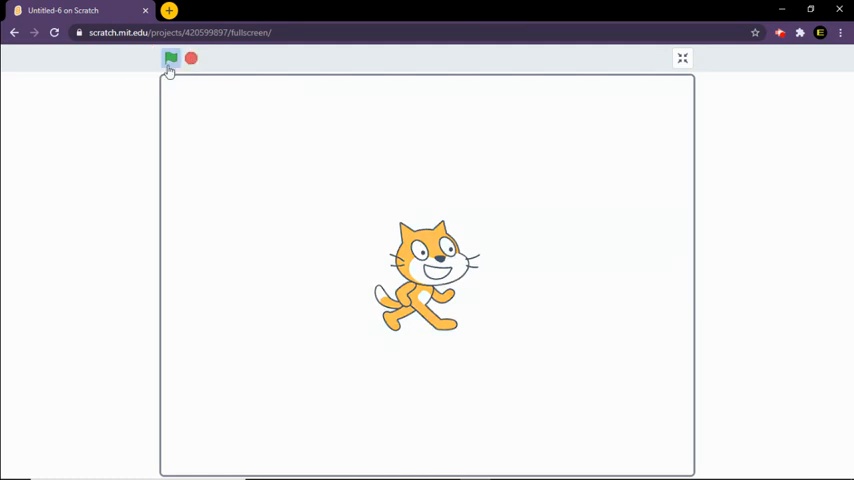
left_click(190, 58)
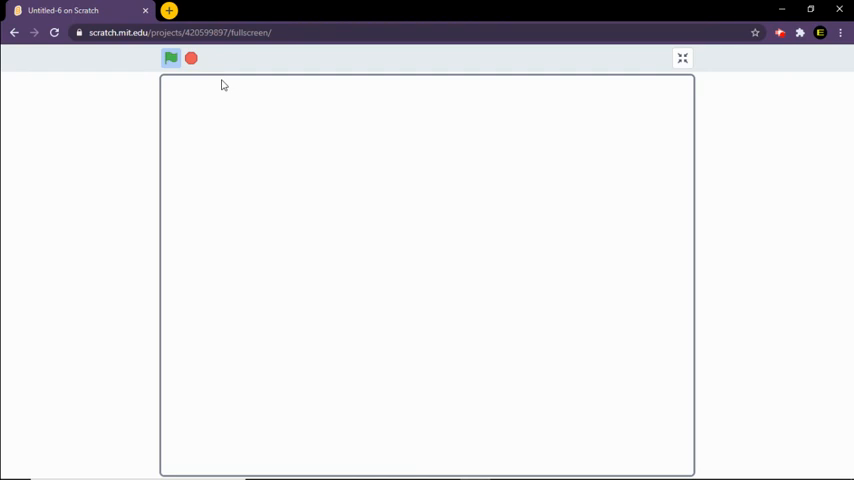
left_click(684, 58)
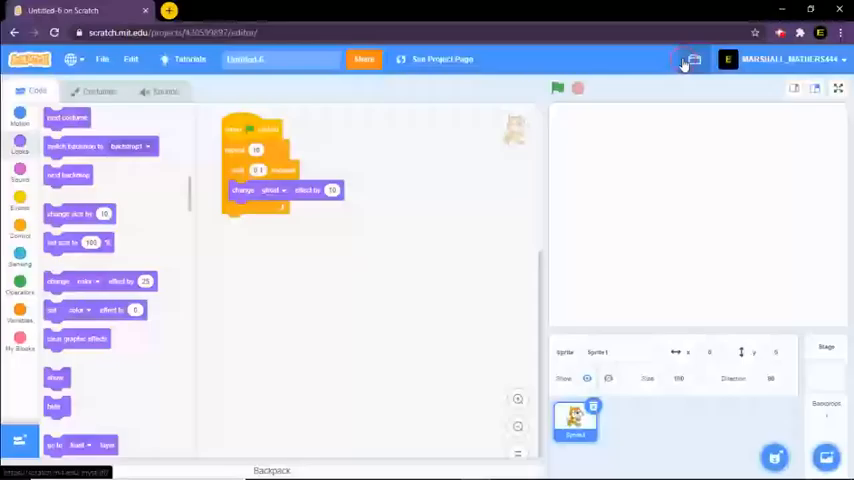